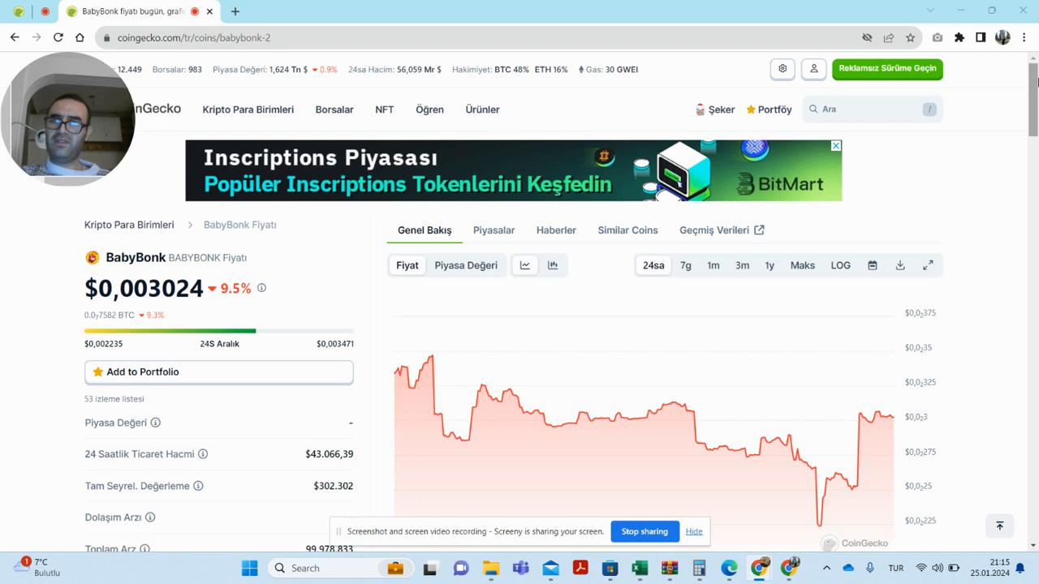
- Scroll through the Baby-bonk.com homepage to view its contract address and key features
scroll(down, 3)
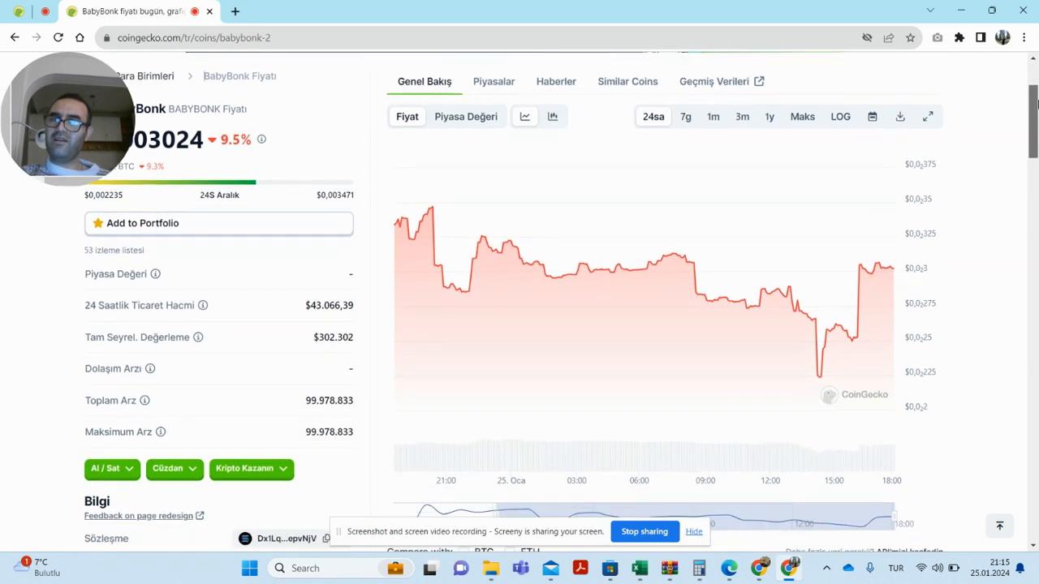
scroll(down, 3)
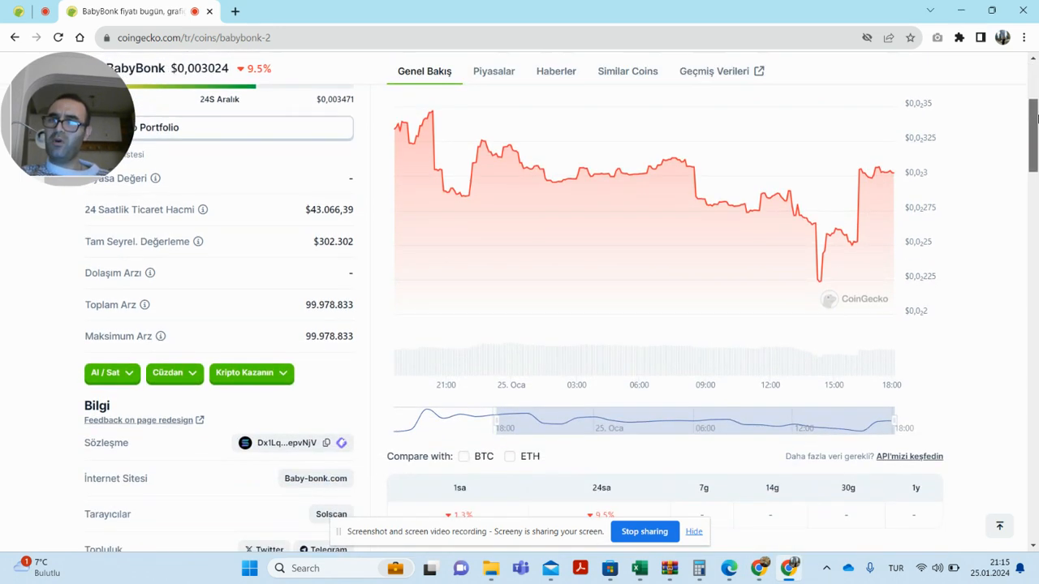
scroll(down, 3)
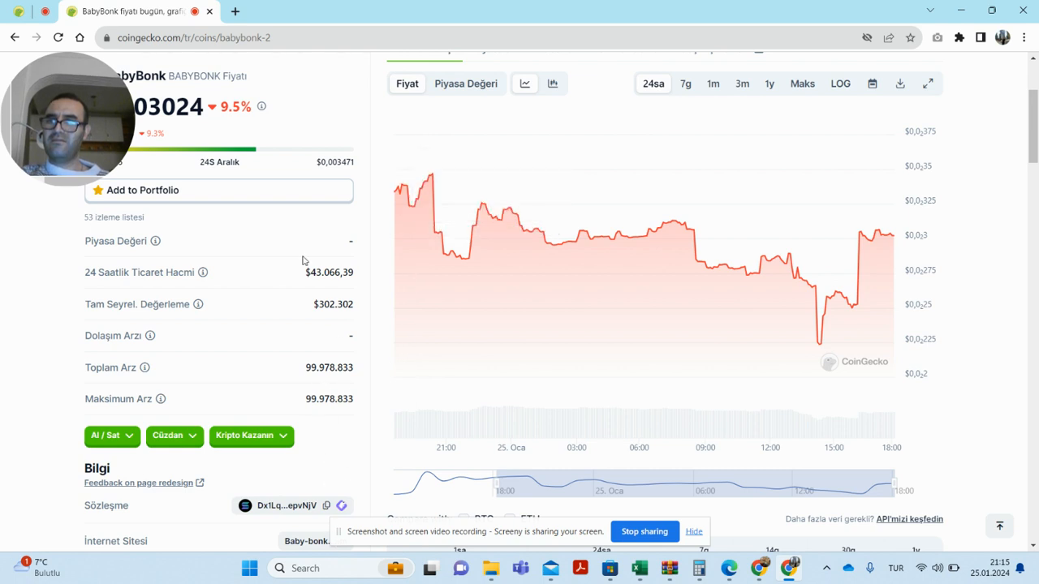
mouse_move(196, 367)
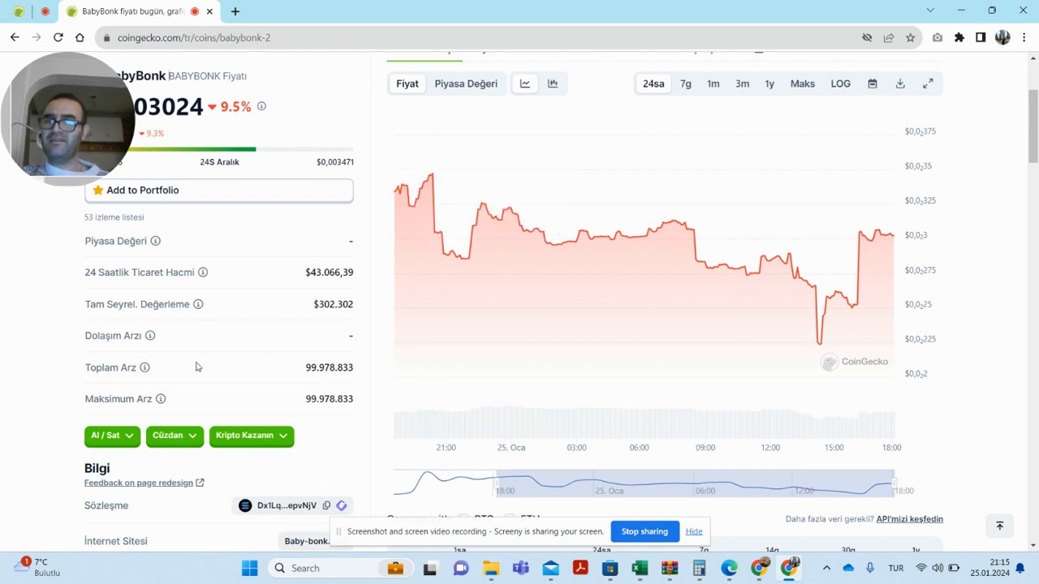
mouse_move(293, 255)
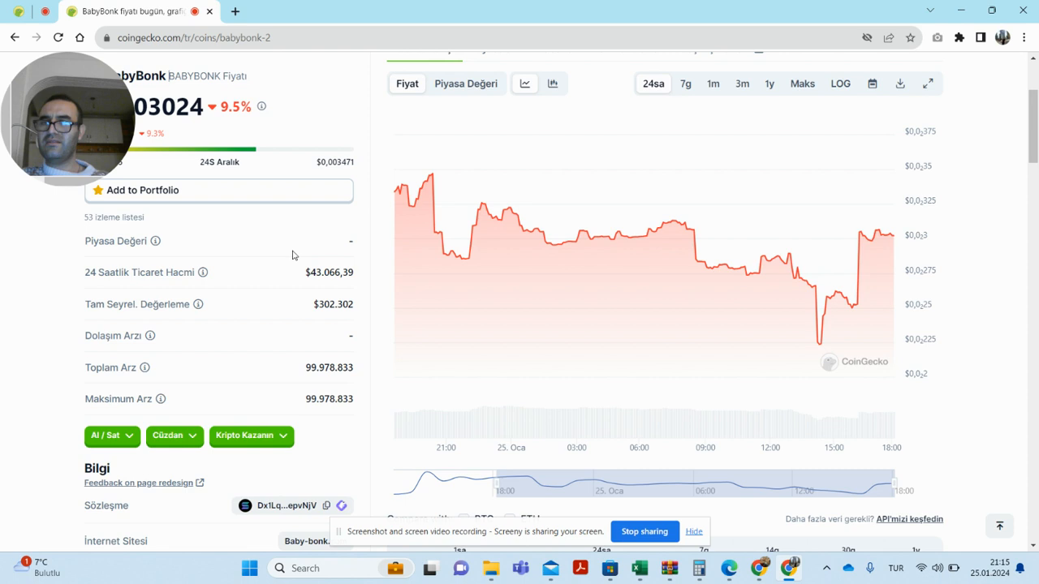
mouse_move(487, 213)
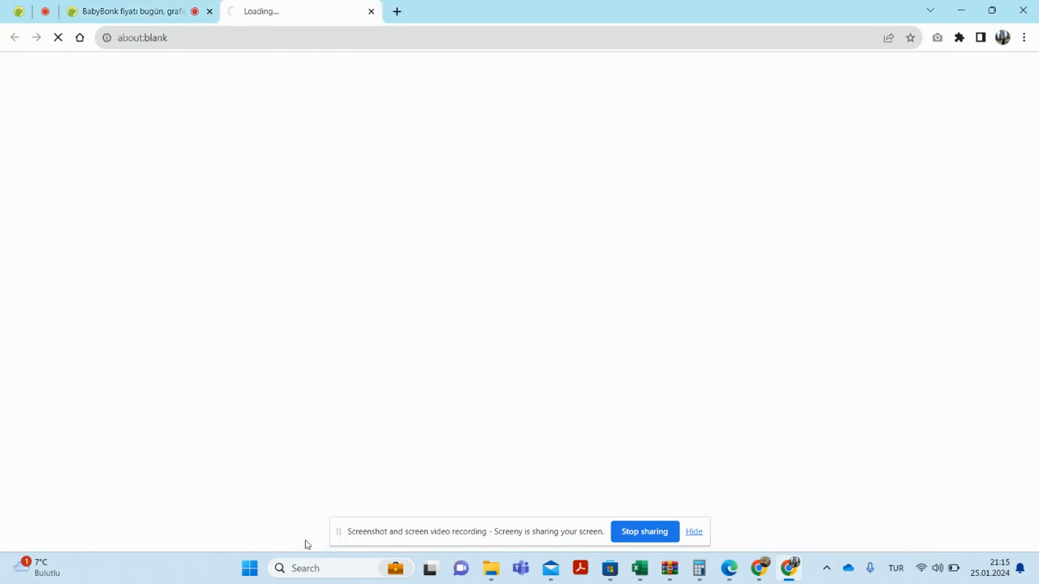
mouse_move(253, 97)
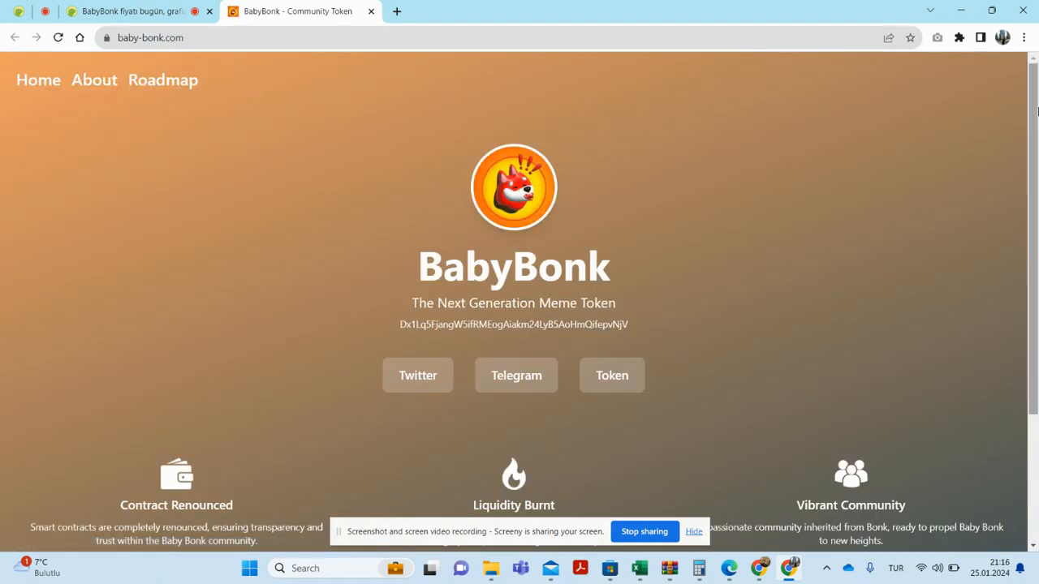
scroll(down, 3)
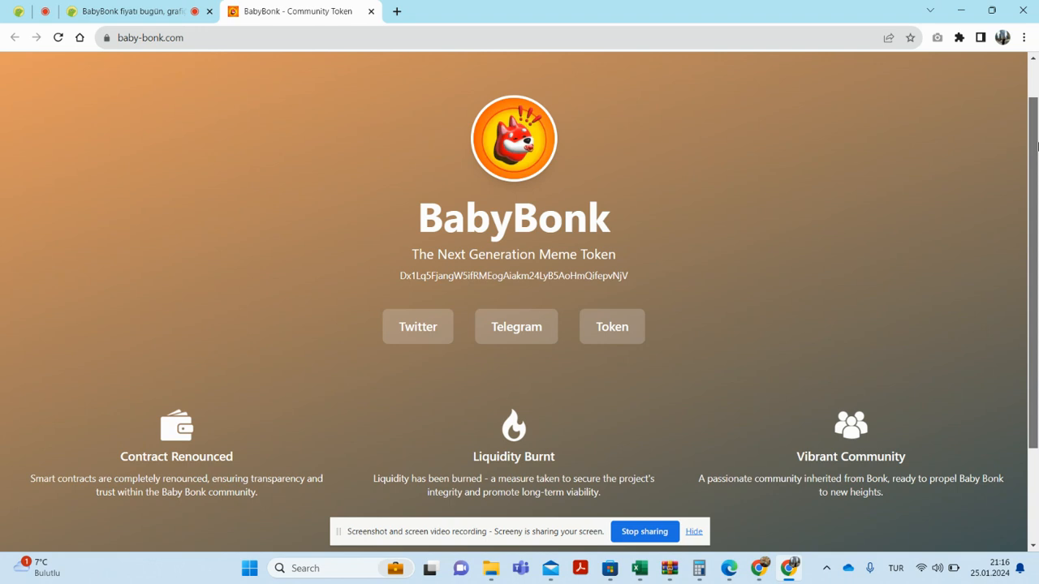
scroll(down, 3)
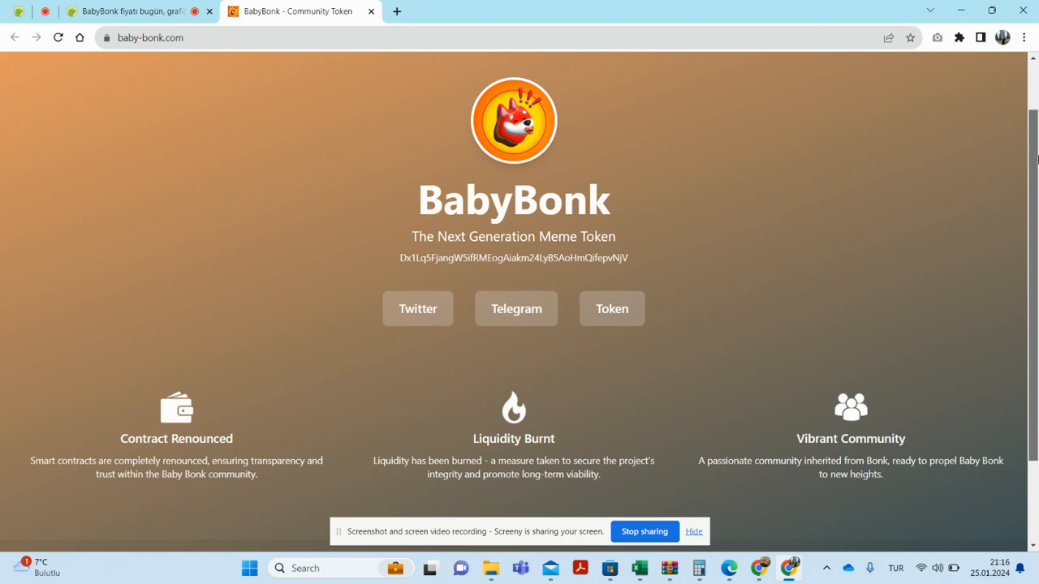
scroll(down, 3)
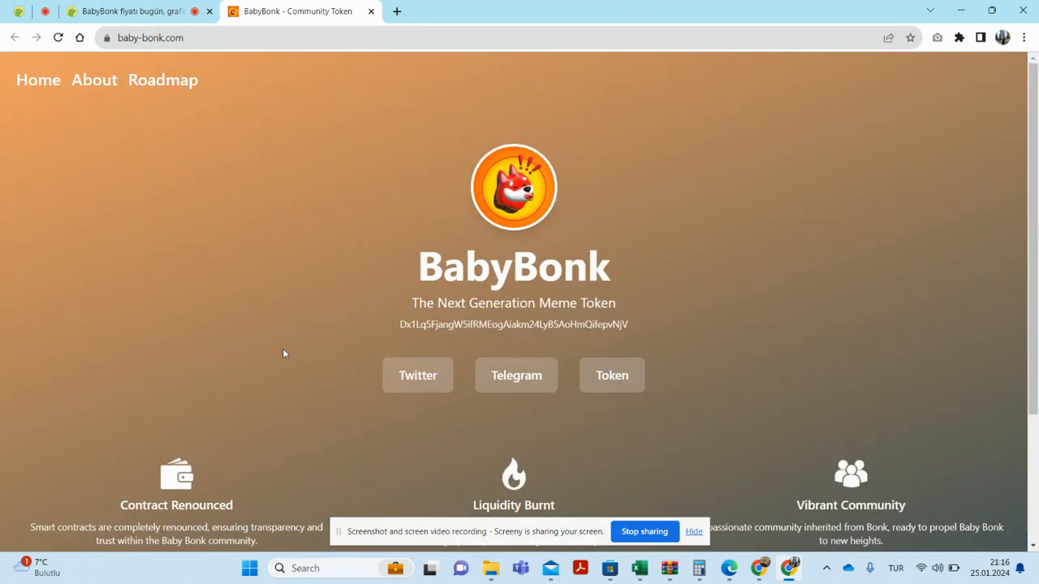
mouse_move(404, 464)
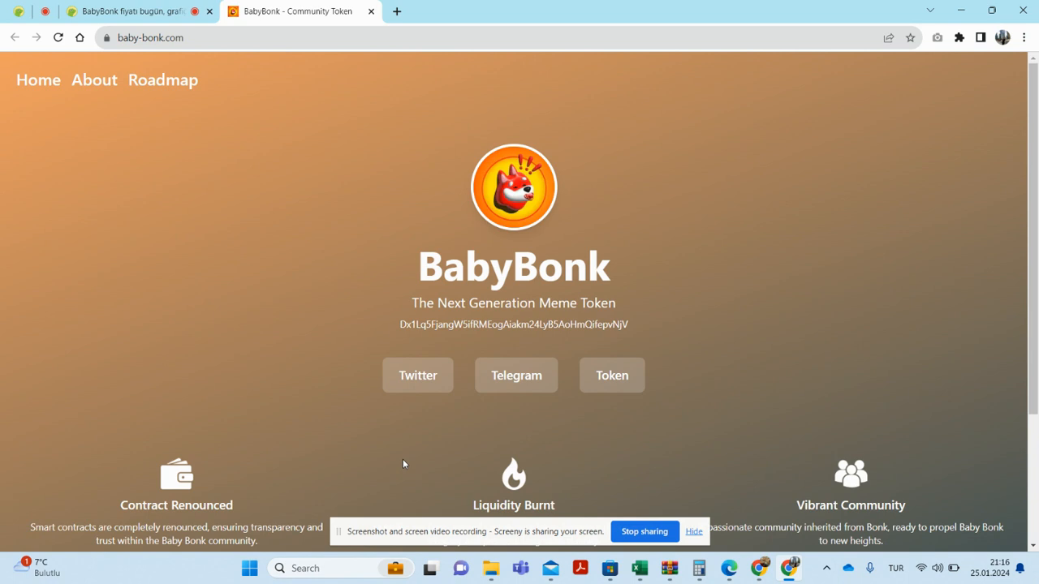
mouse_move(902, 575)
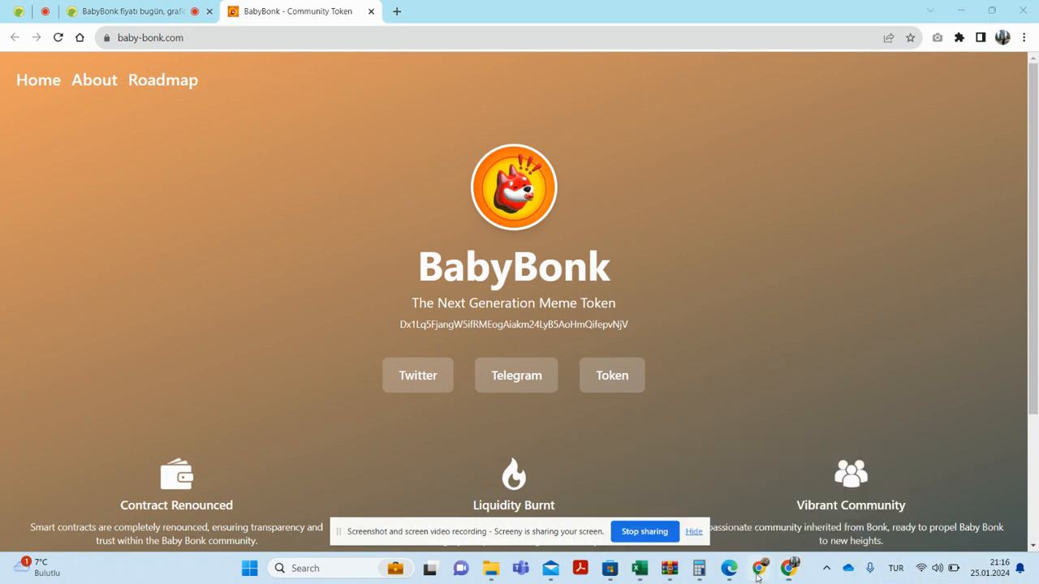
mouse_move(788, 568)
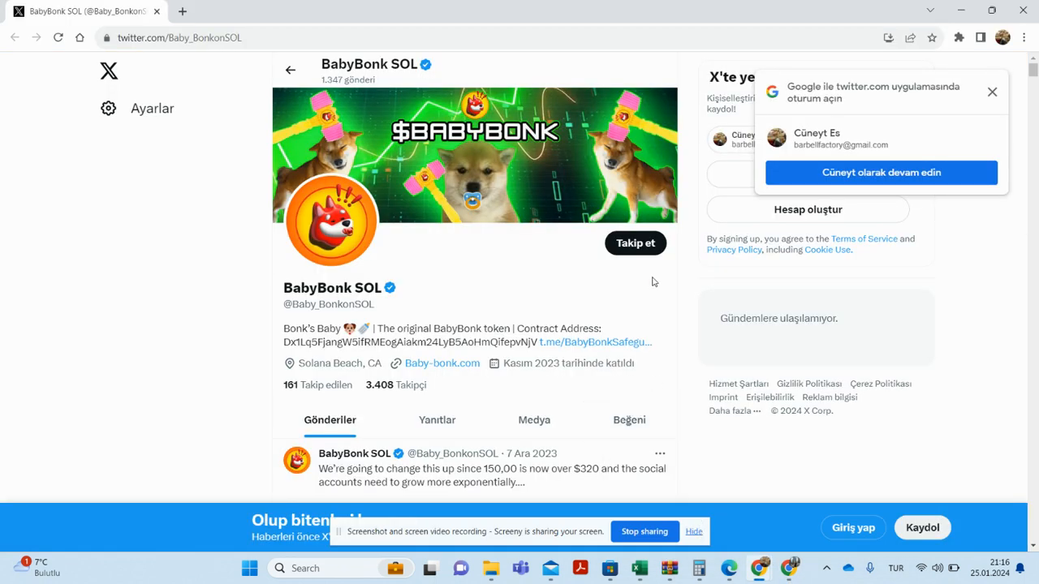
- Dismiss the Google sign-in popup and scroll through the BabyBonk SOL profile's bio and pinned post
click(992, 91)
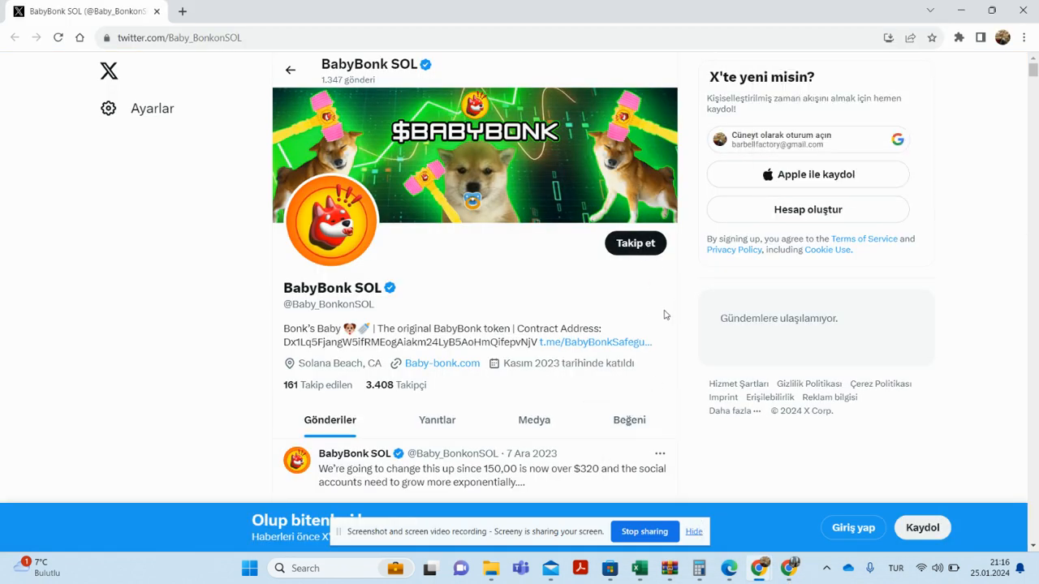
mouse_move(636, 243)
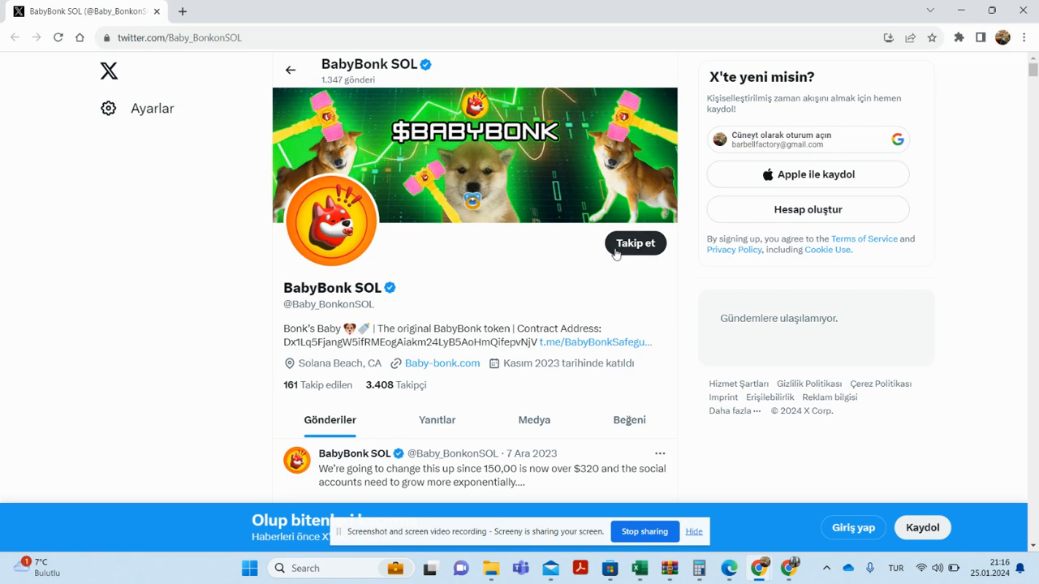
scroll(down, 3)
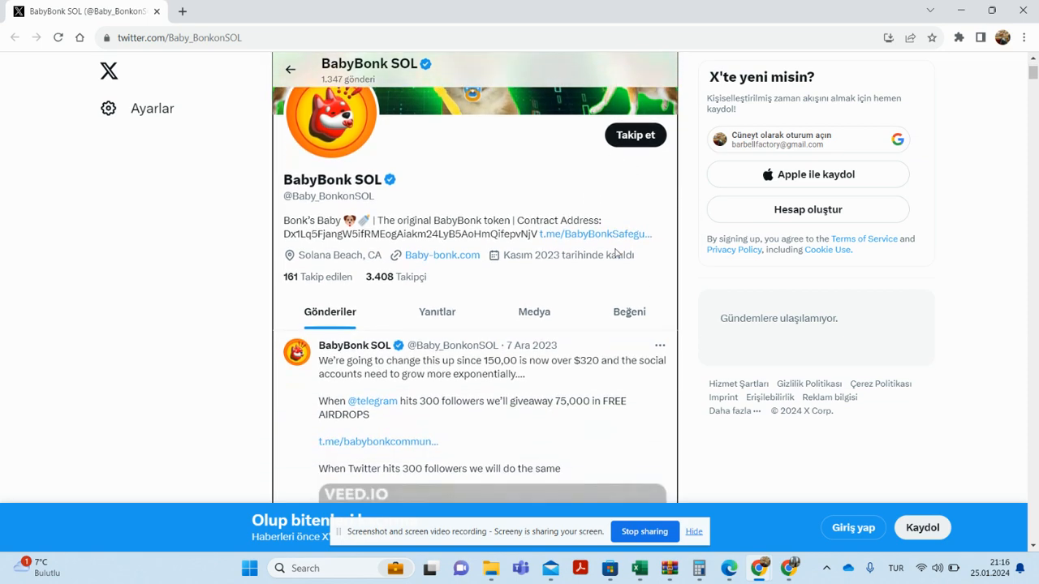
scroll(down, 3)
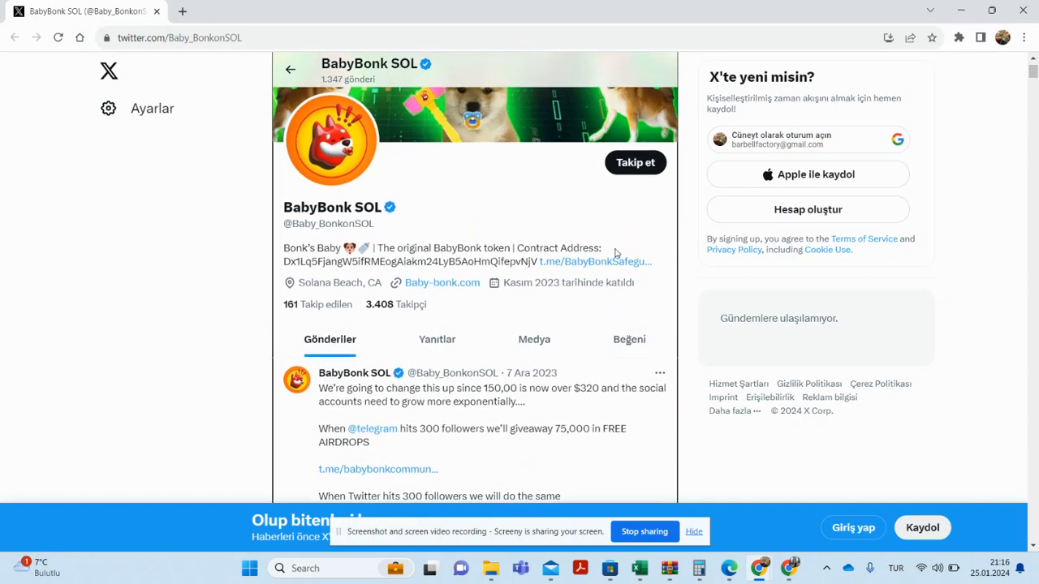
scroll(down, 3)
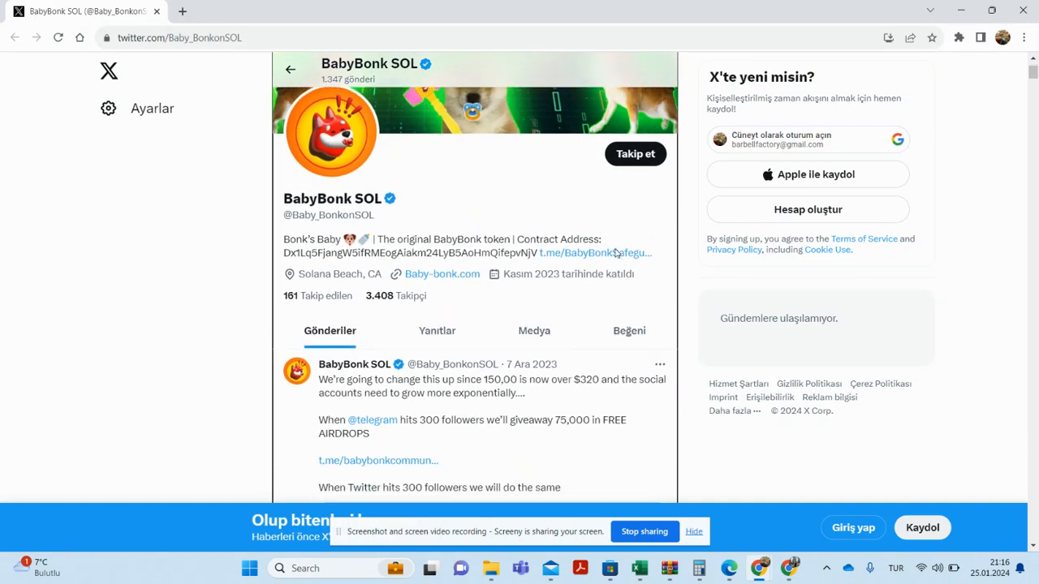
scroll(down, 3)
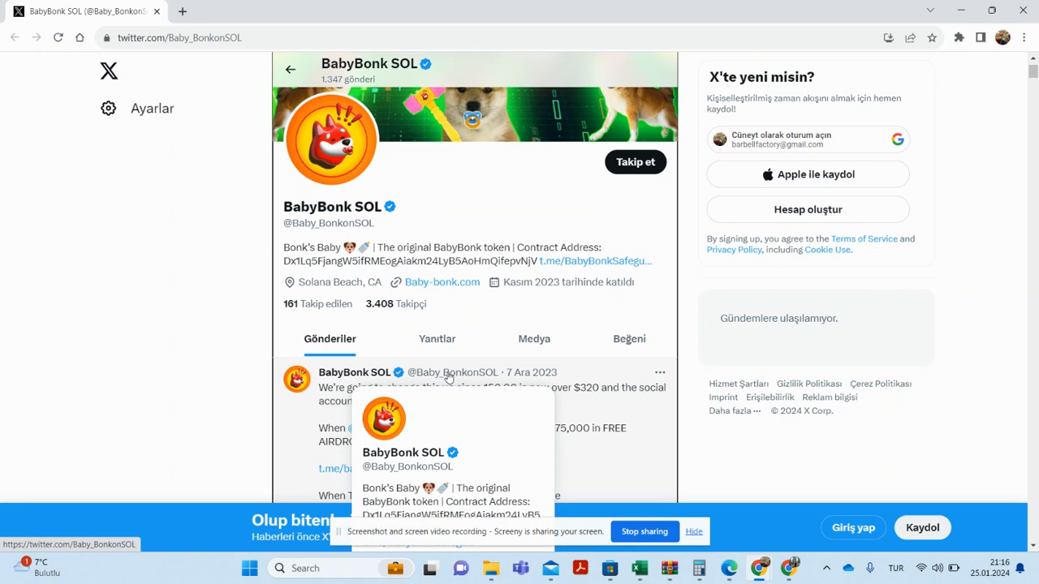
mouse_move(848, 563)
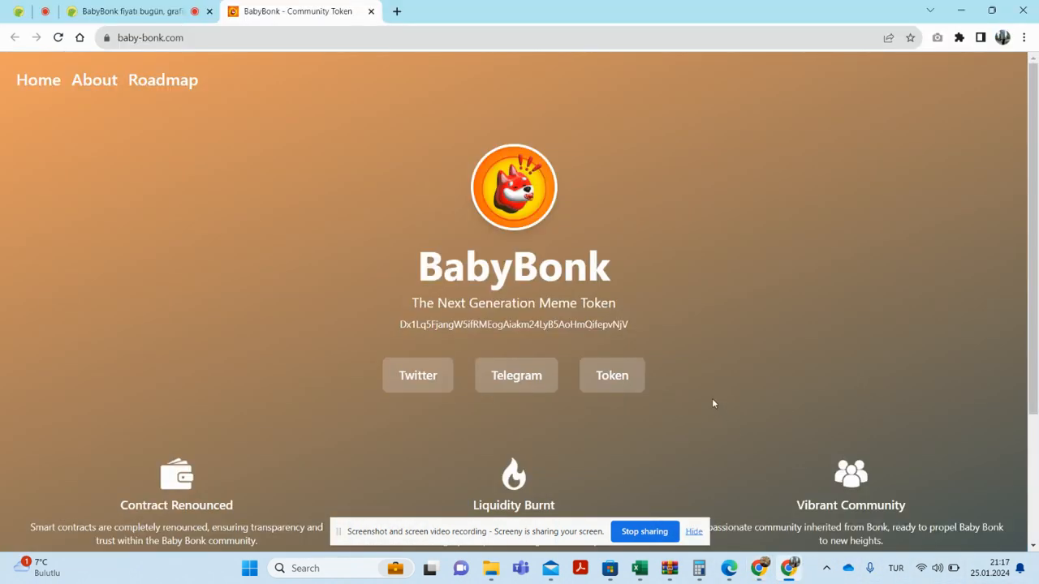
- Open the BabyBonk Portal Telegram channel, then return to CoinGecko's BabyBonk page and scroll down
click(516, 375)
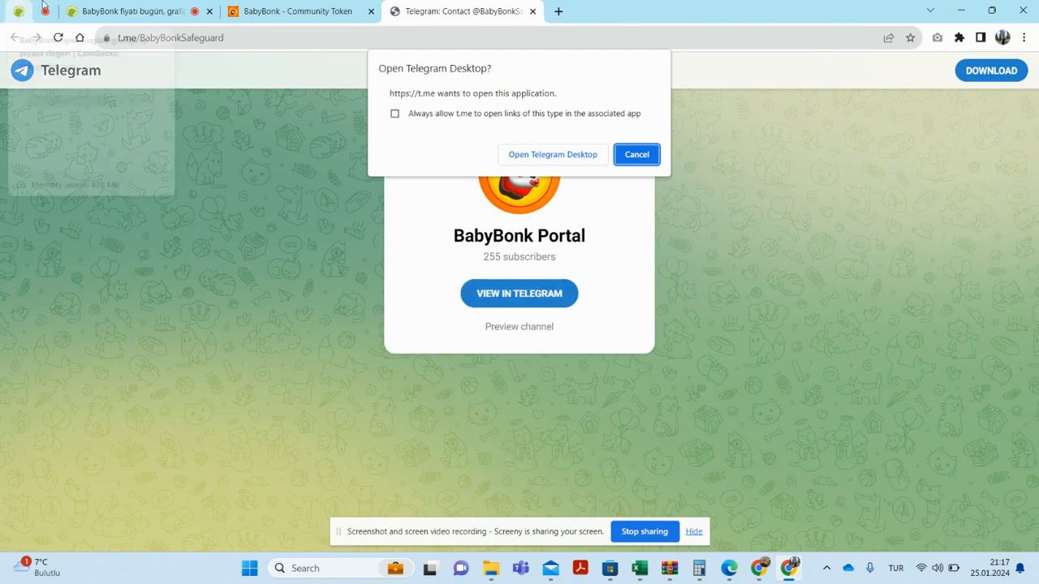
click(125, 10)
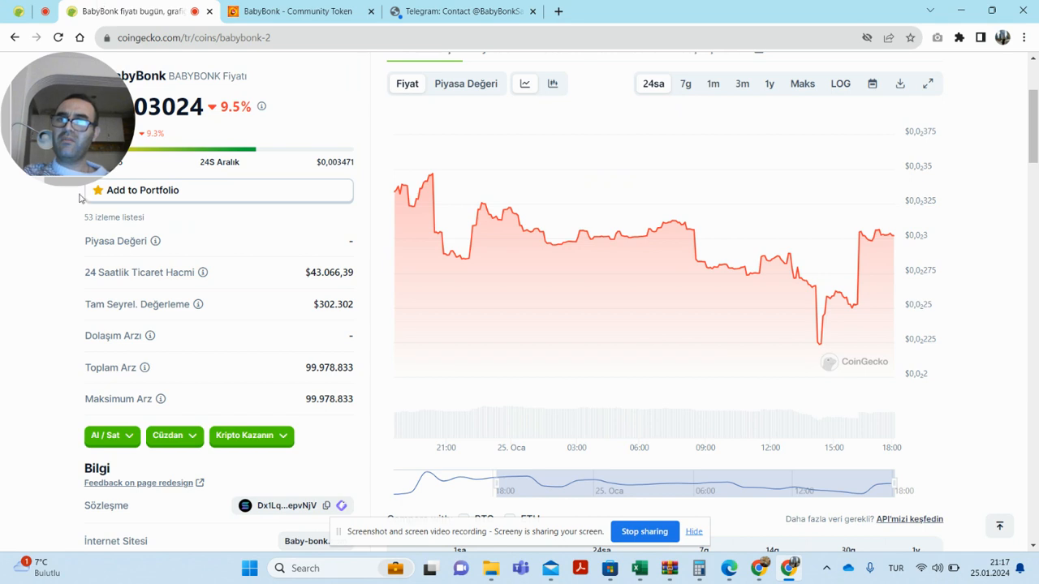
scroll(down, 3)
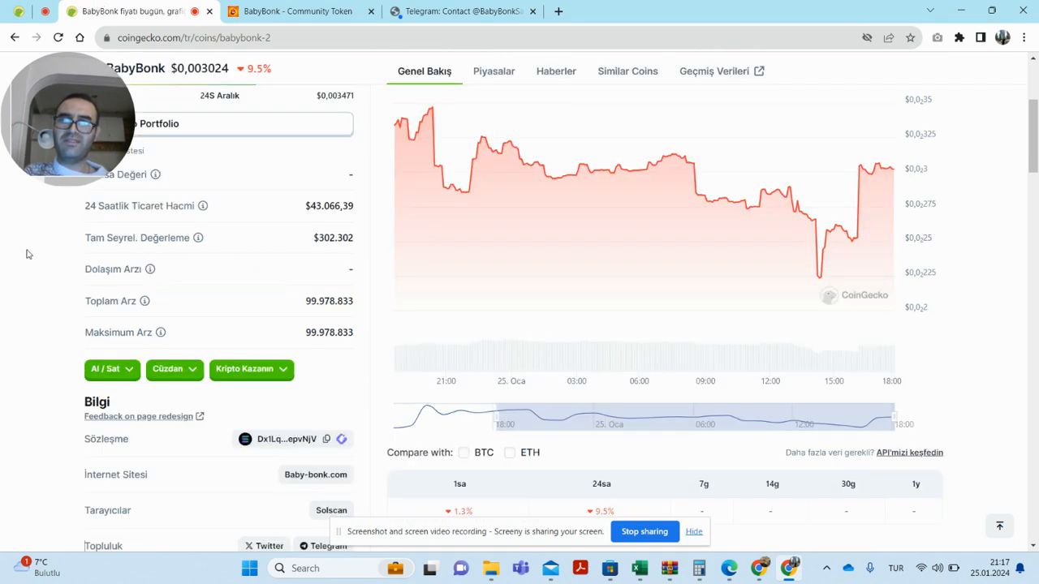